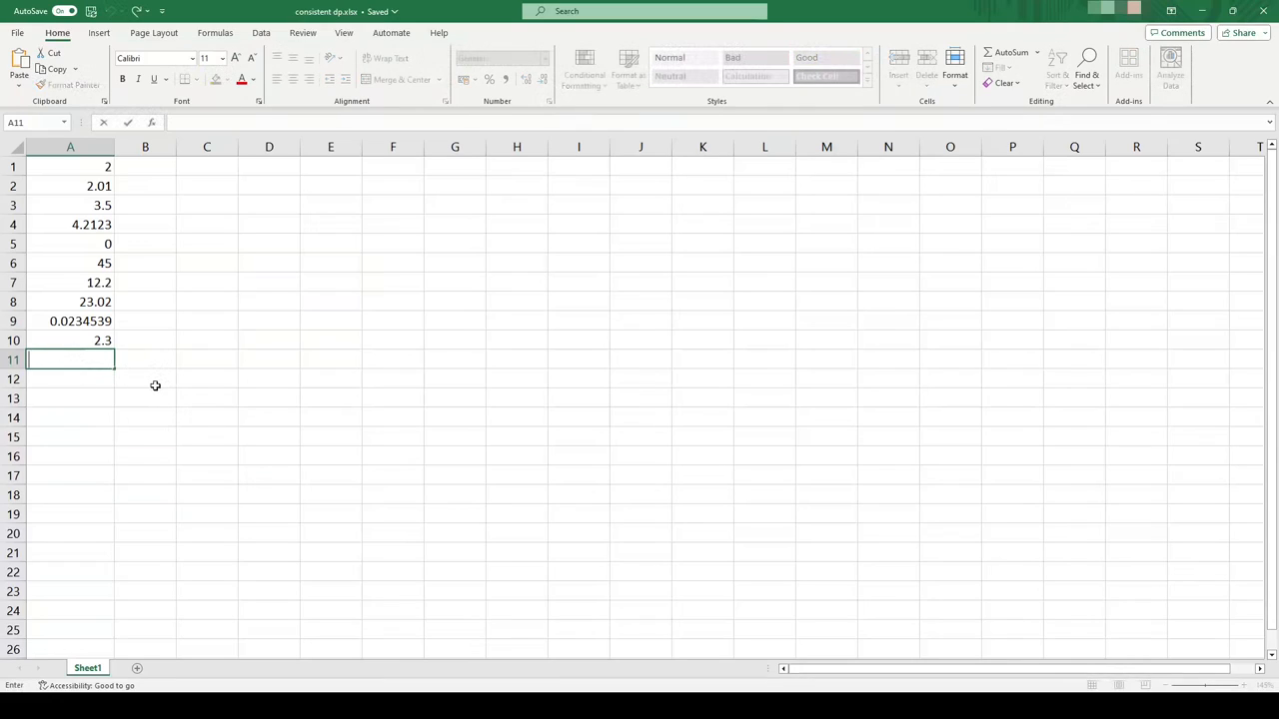
Enter 2.34 in cell A11 and reselect that cell
type("2.34")
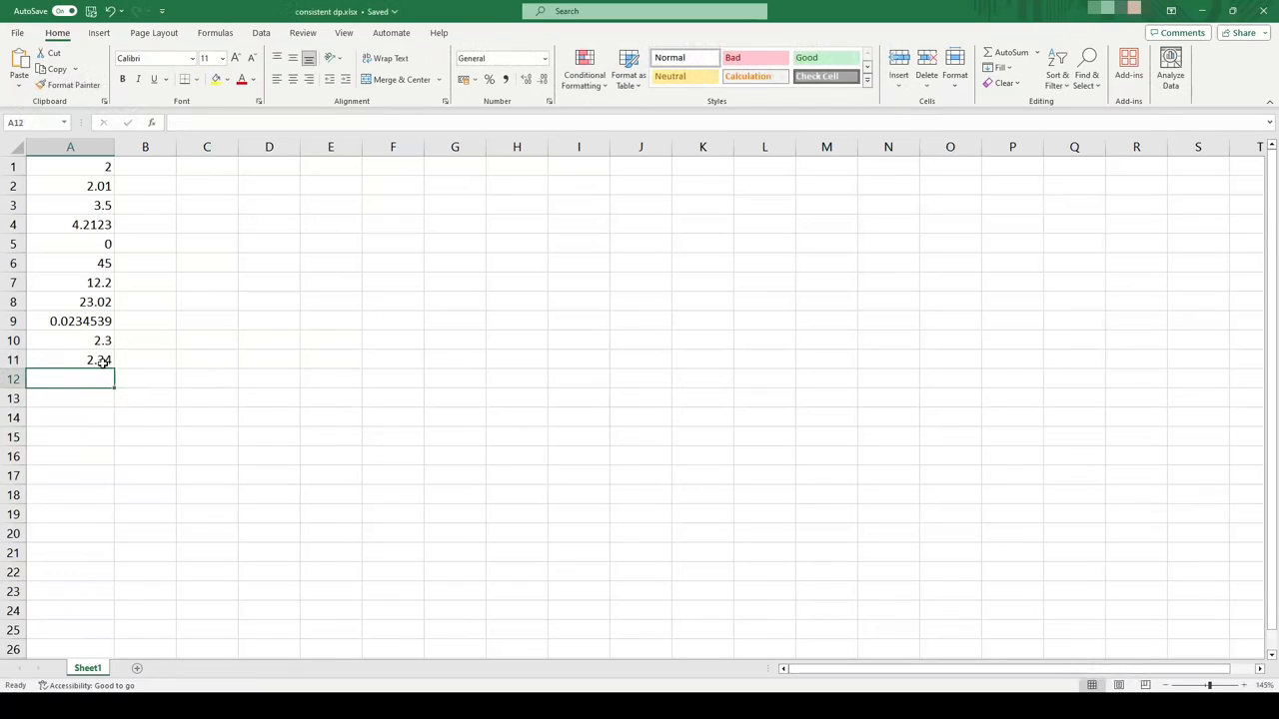
left_click(70, 359)
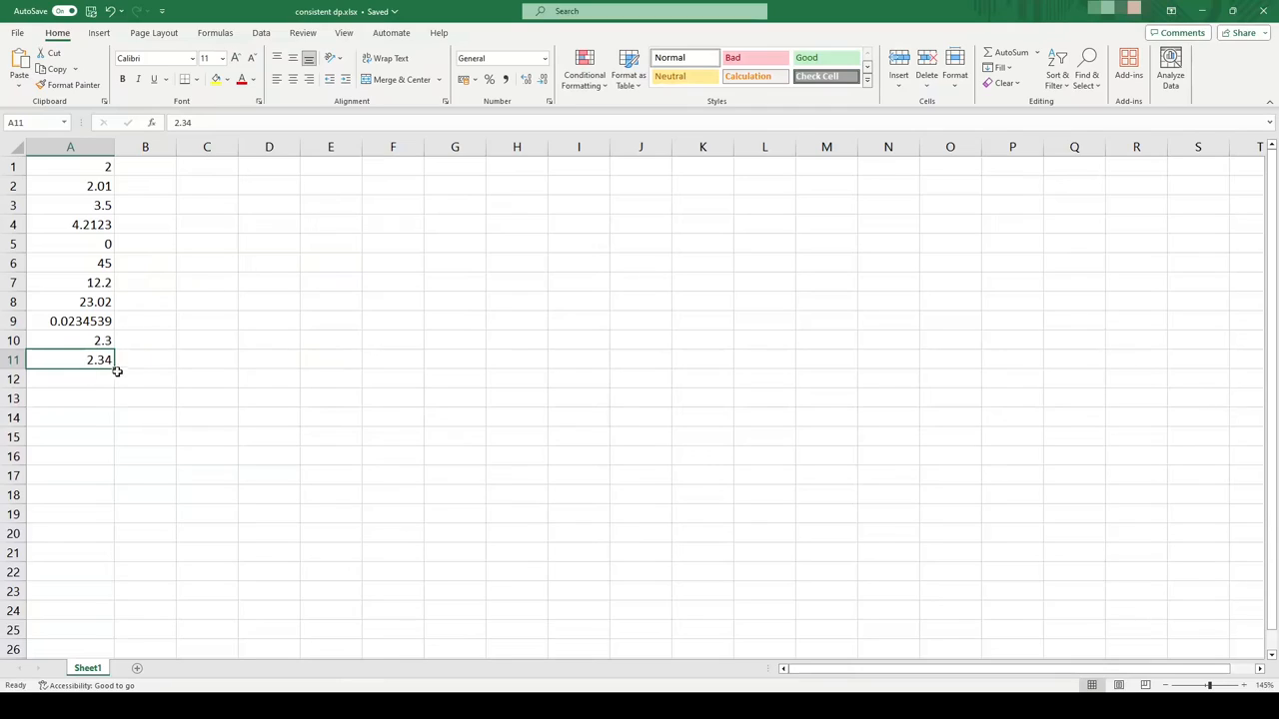
mouse_move(129, 380)
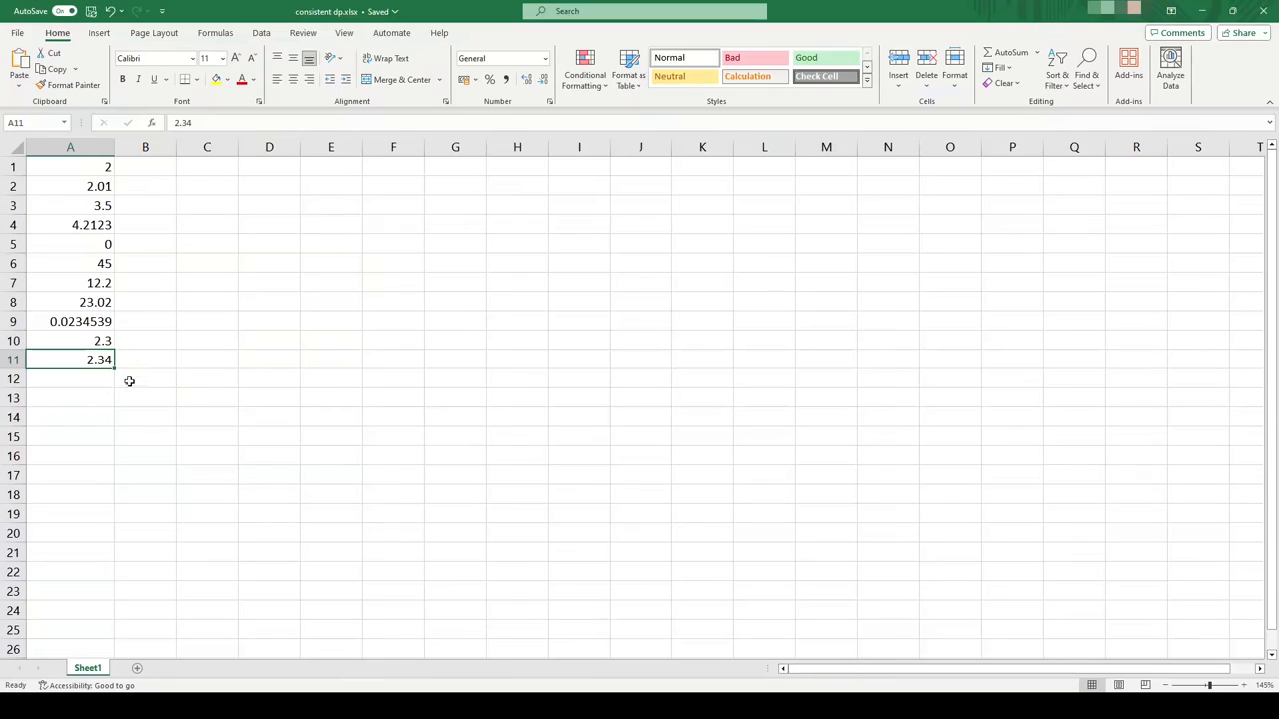
mouse_move(175, 338)
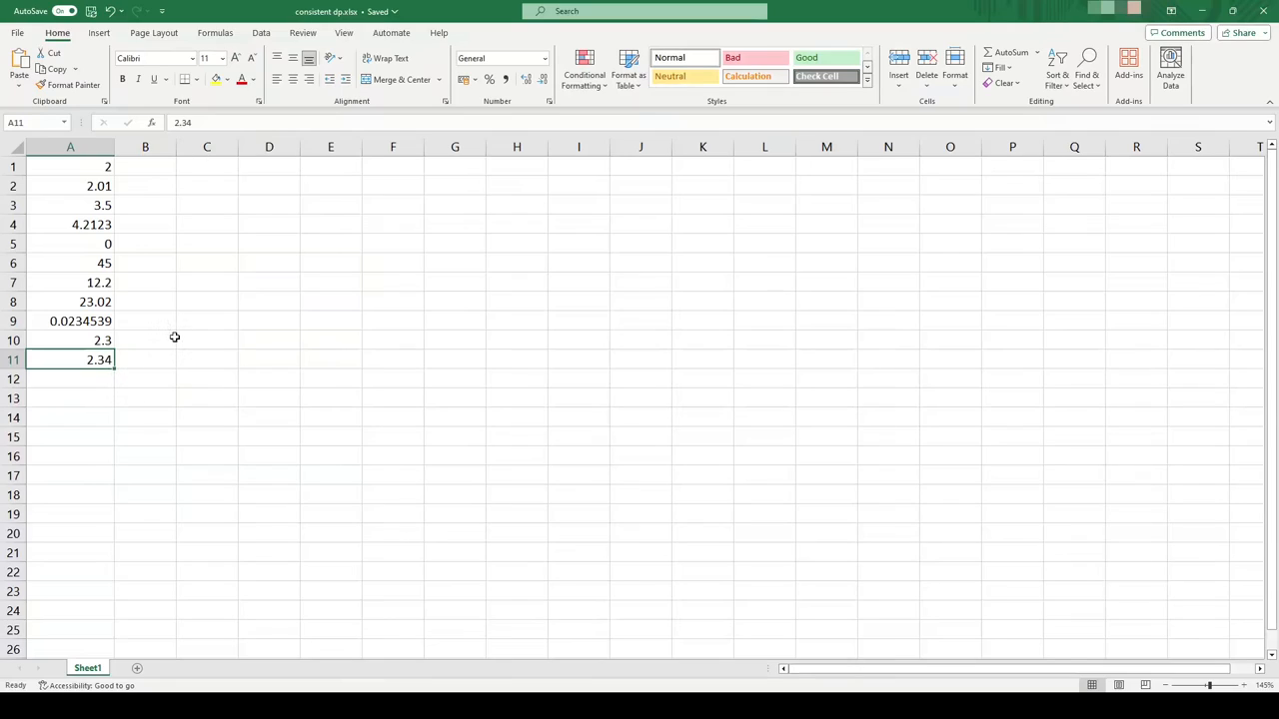
mouse_move(180, 359)
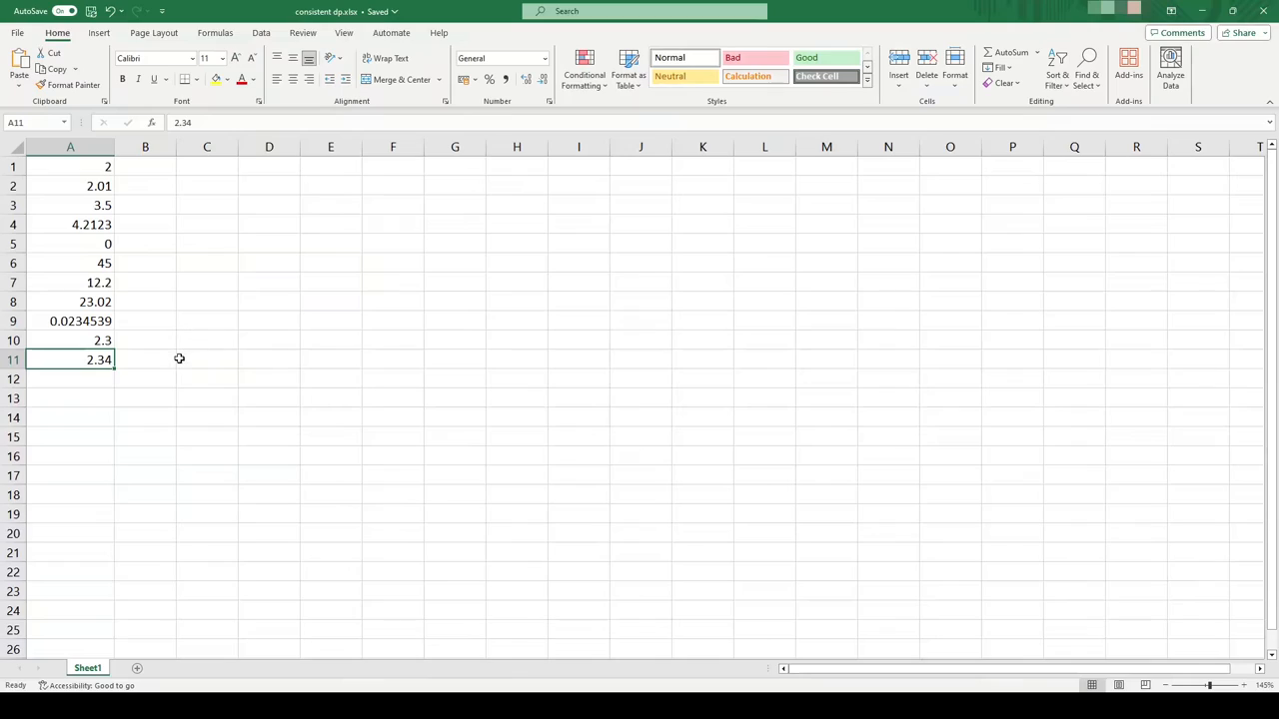
mouse_move(128, 183)
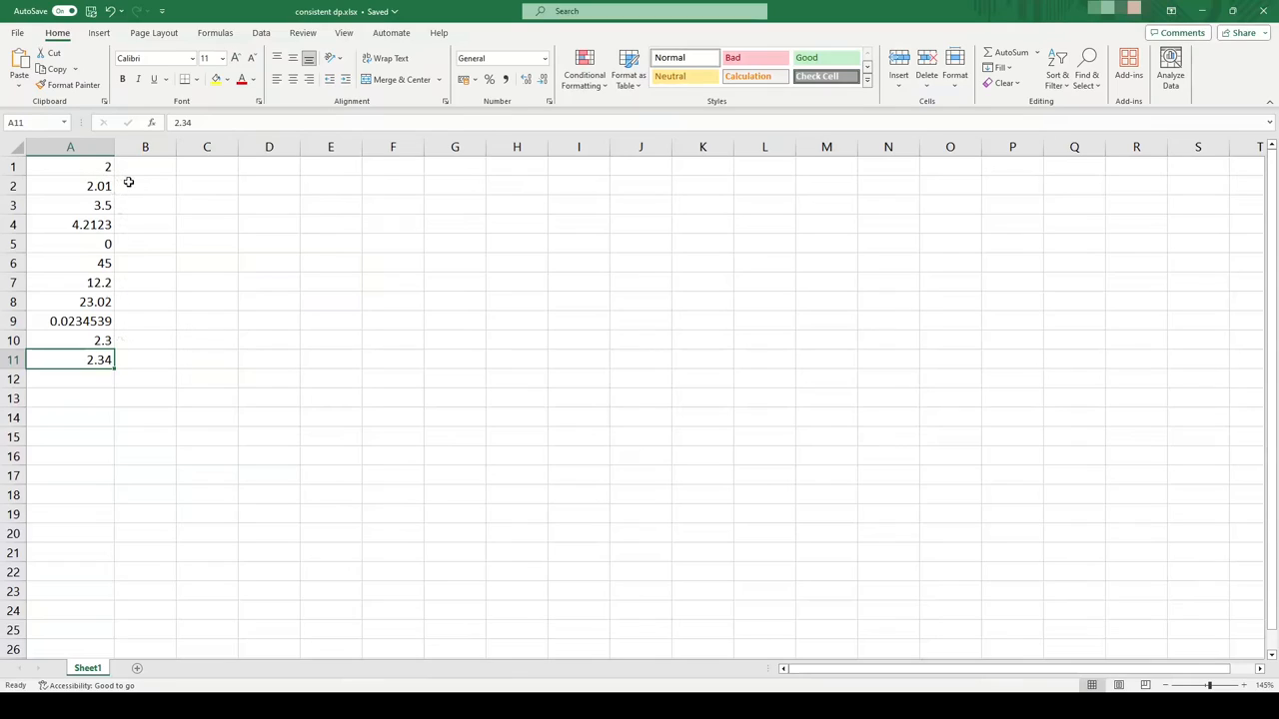
mouse_move(100, 181)
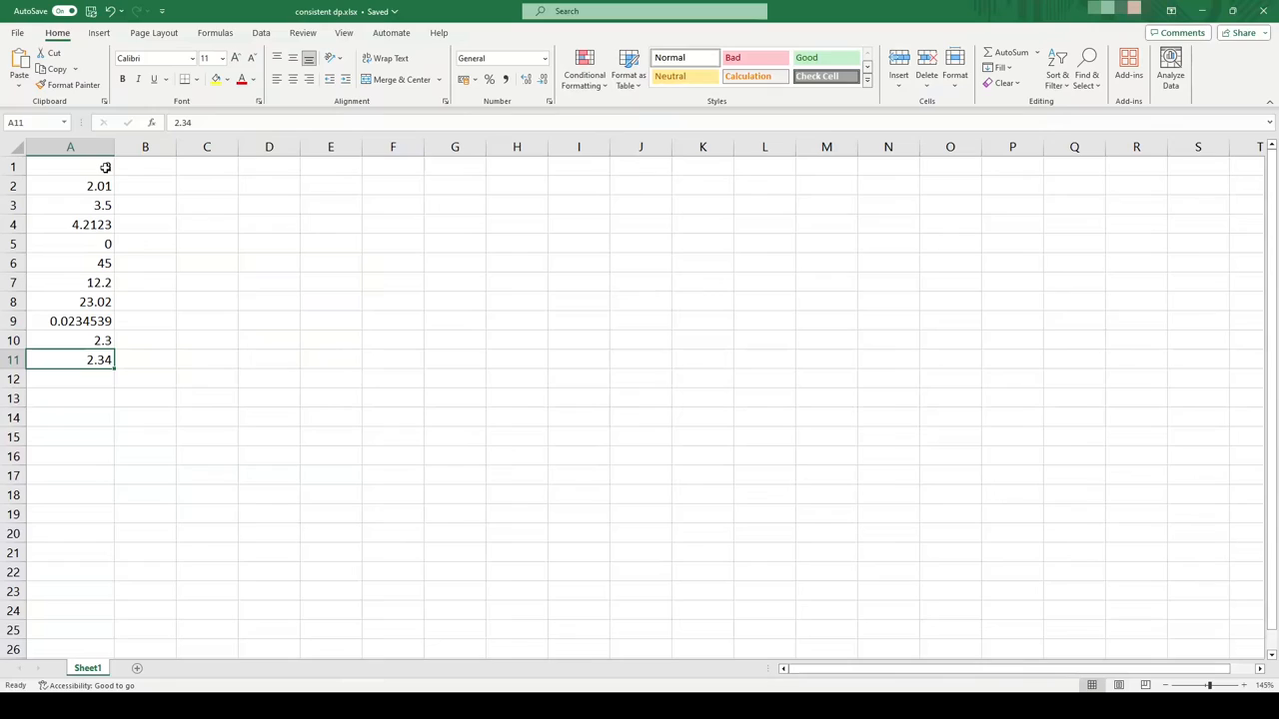
Apply the Number format to the eleven values in A1:A11
left_click_drag(70, 167, 70, 359)
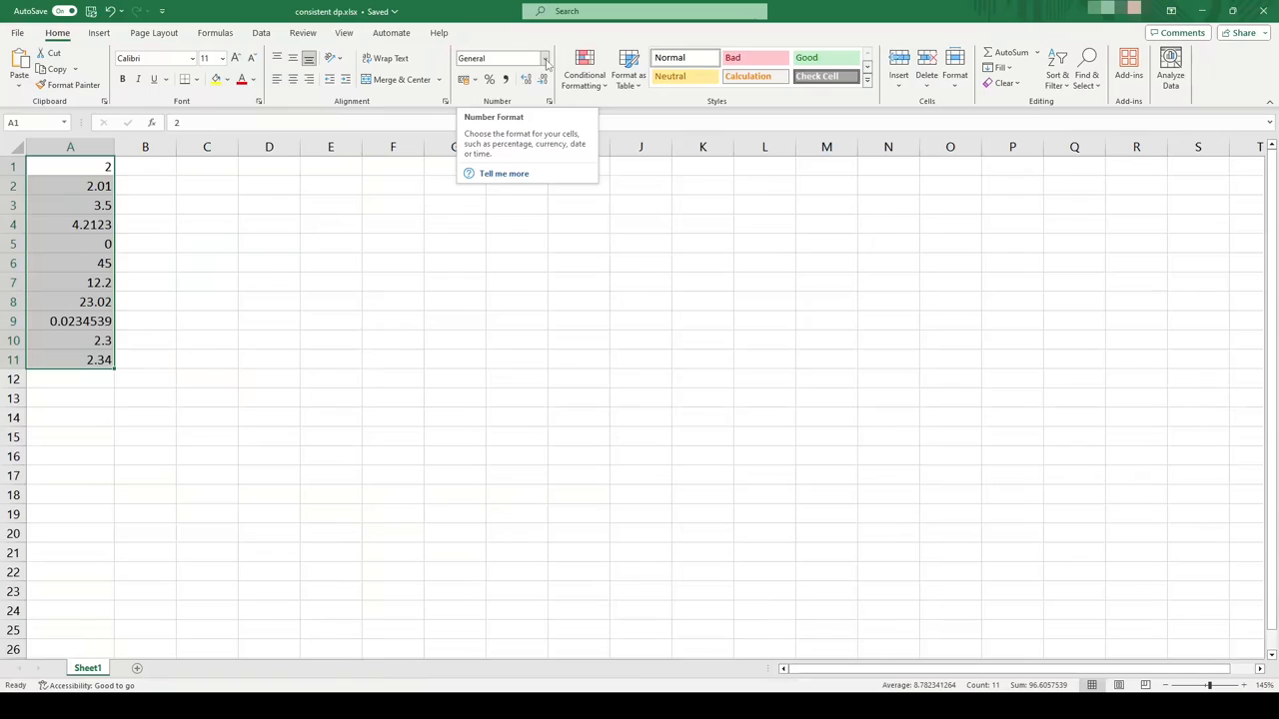
left_click(546, 58)
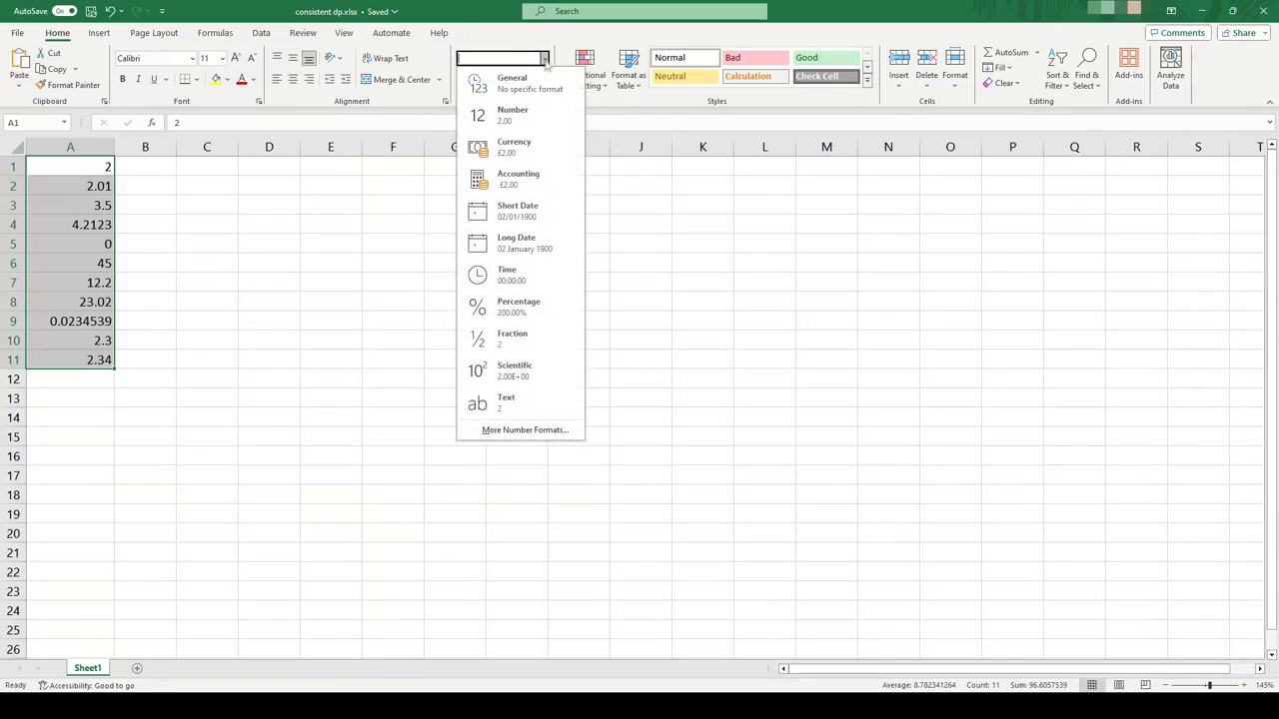
left_click(513, 115)
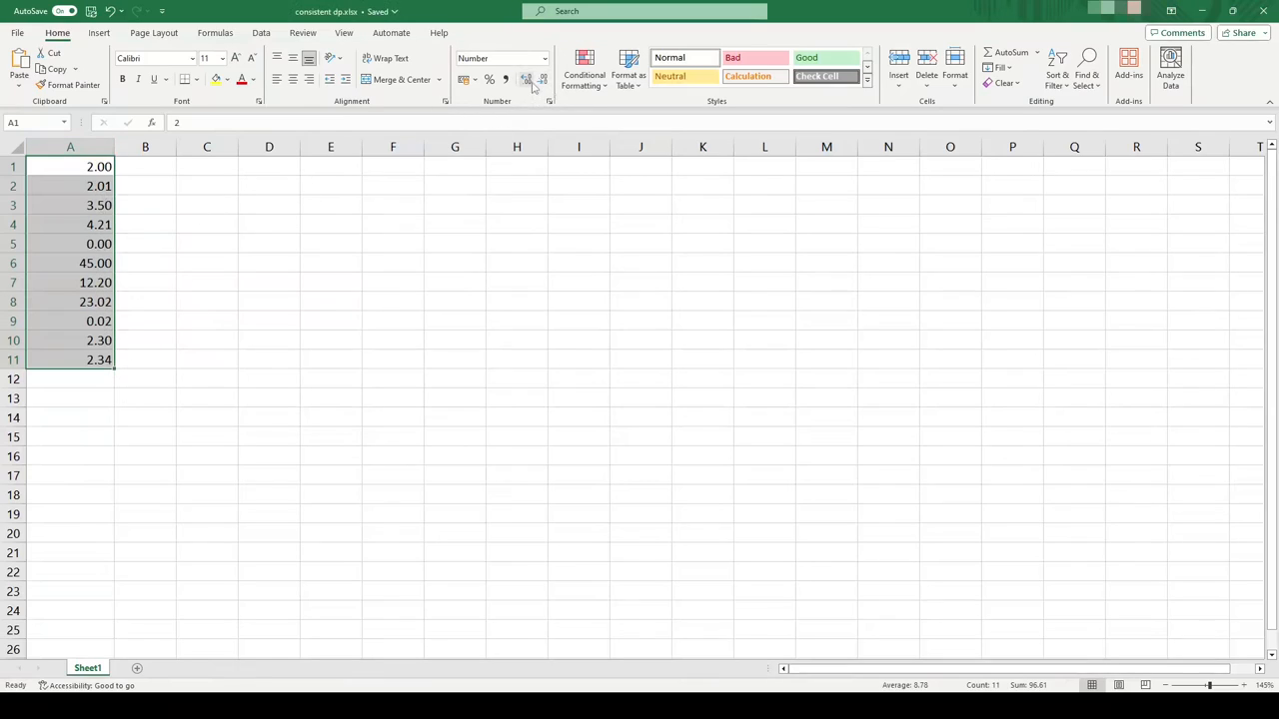
Adjust the decimal places up and back down to three decimals
left_click(525, 79)
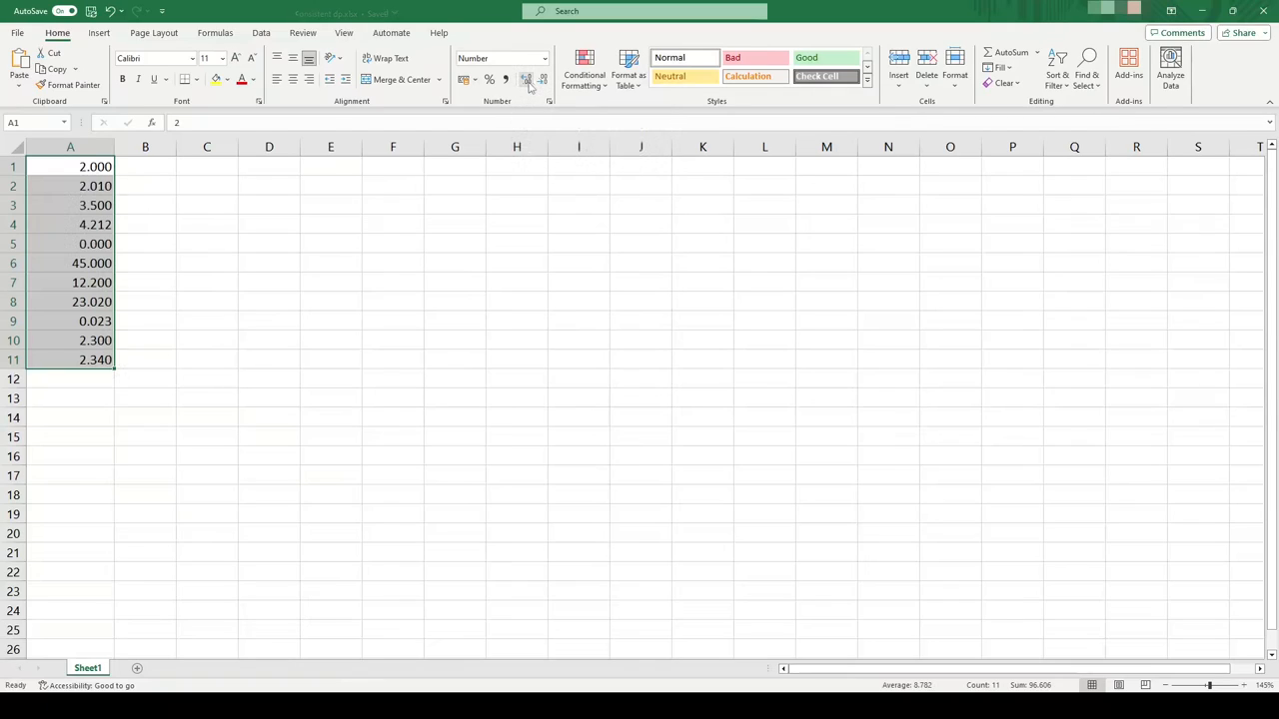
left_click(525, 79)
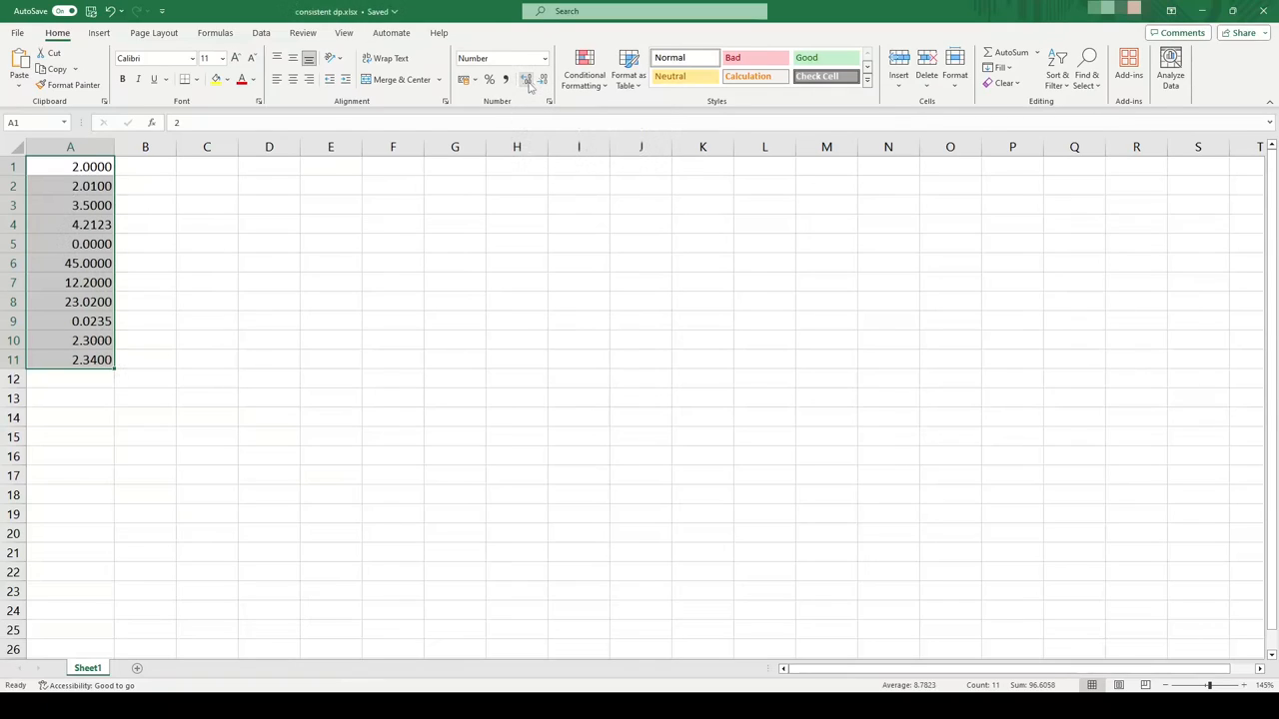
left_click(525, 79)
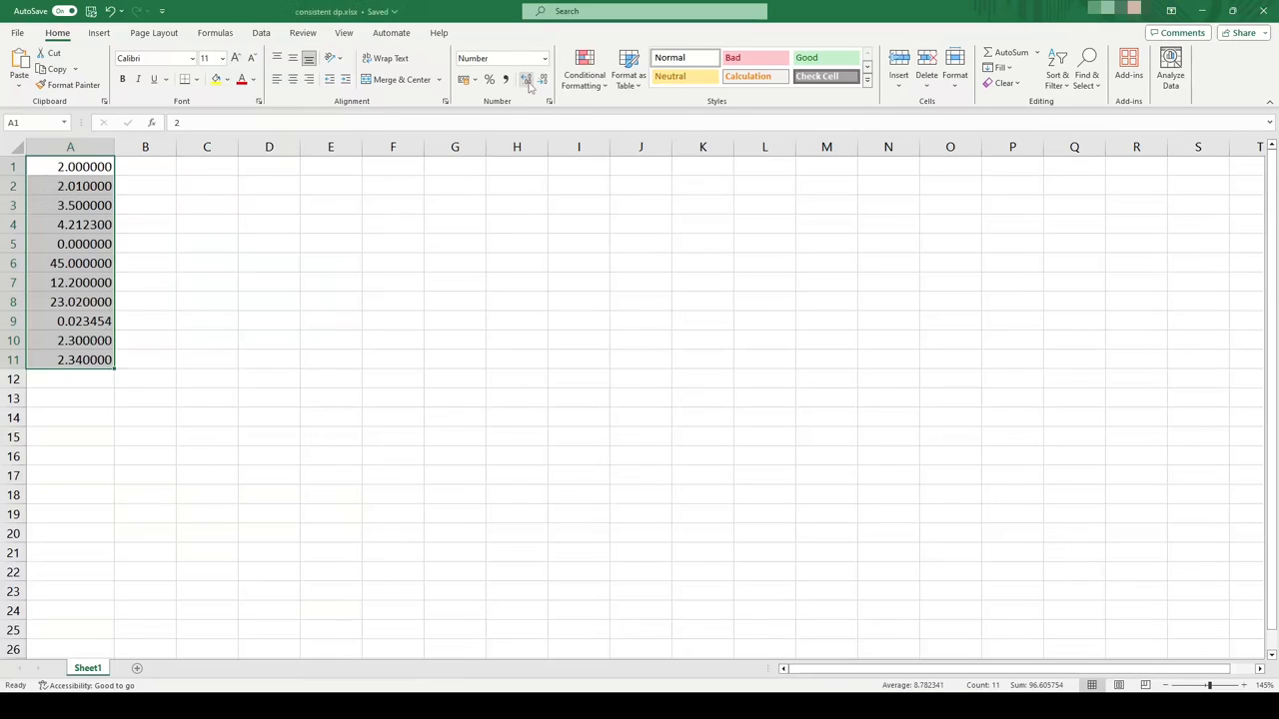
left_click(542, 78)
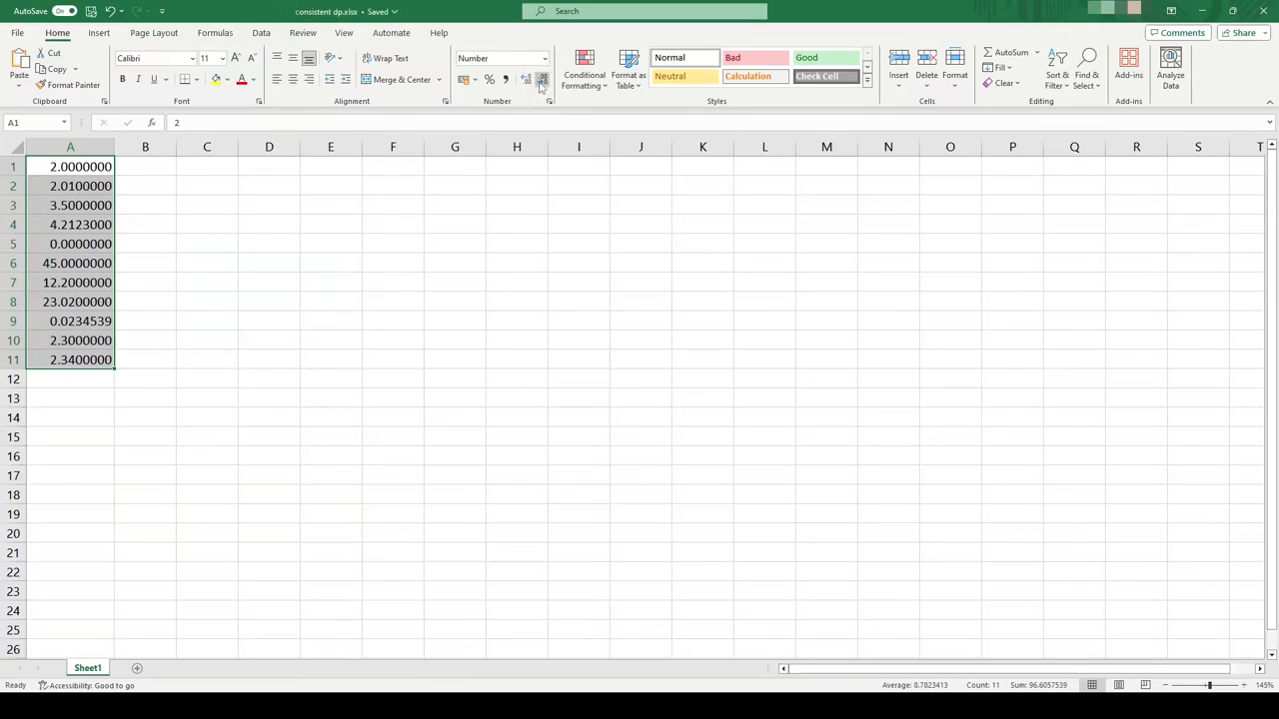
left_click(542, 78)
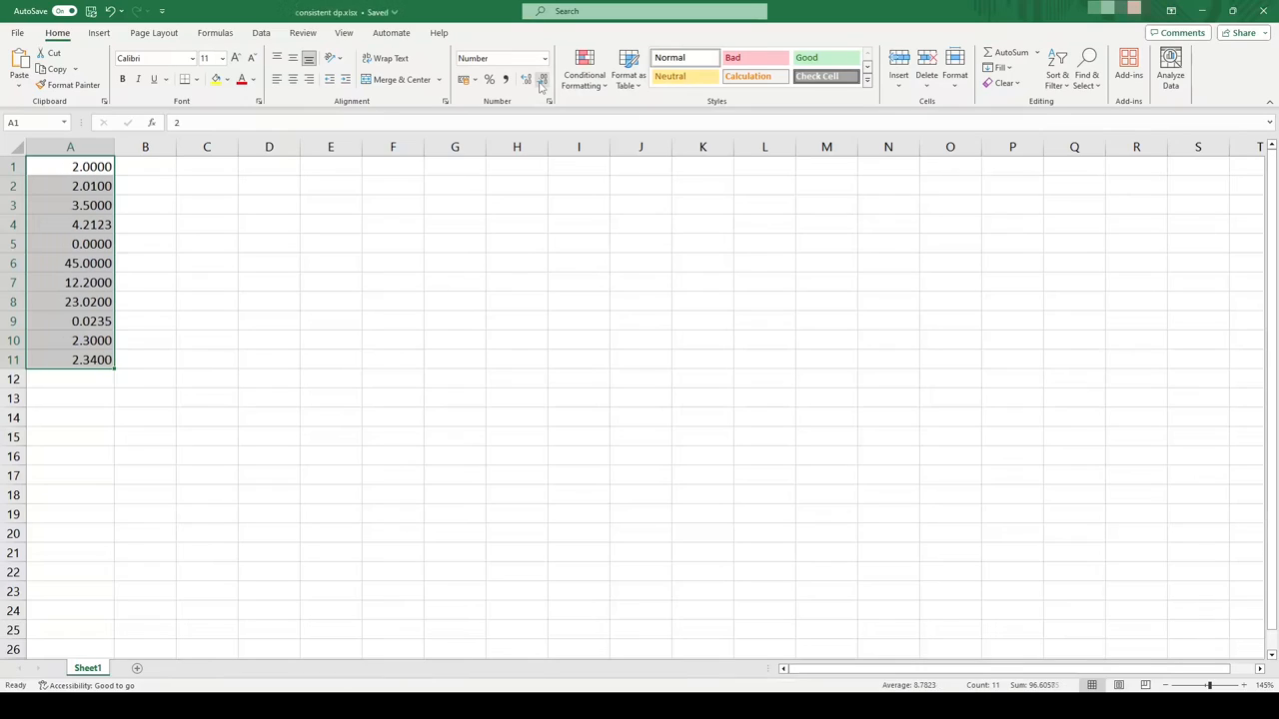
left_click(542, 79)
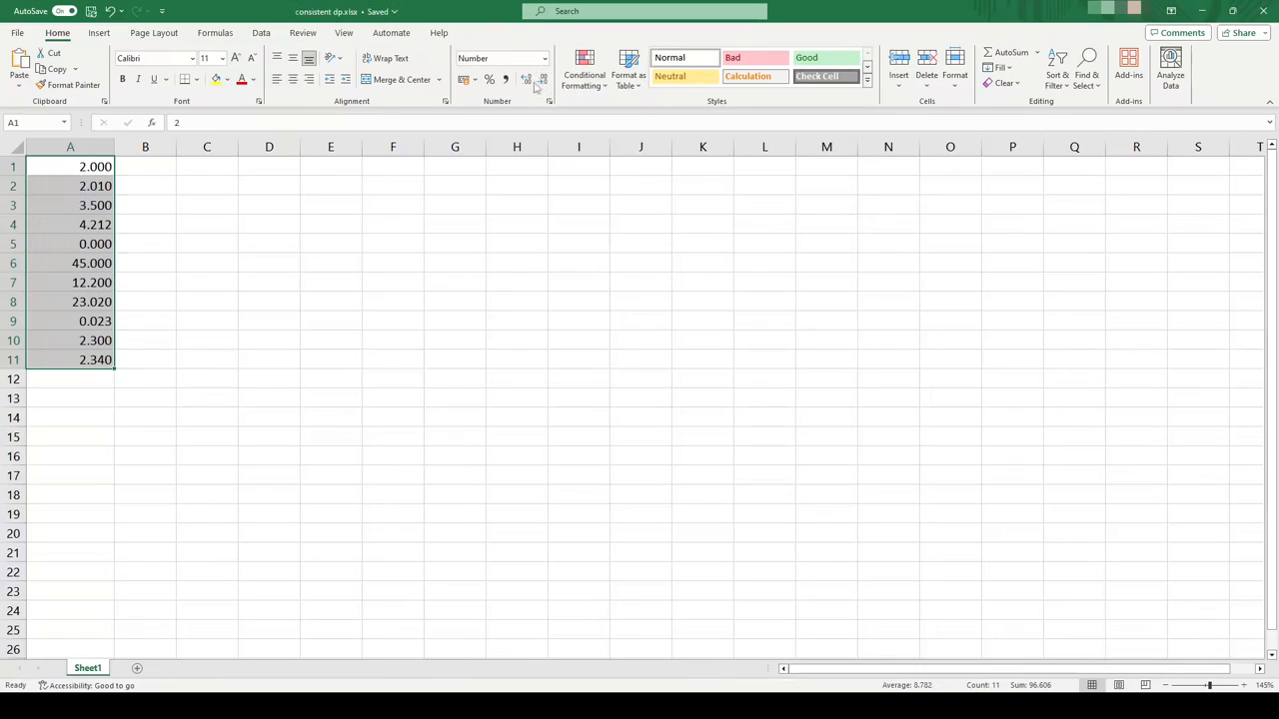
Reduce column A to two decimal places and inspect cells A6:A9
left_click(542, 79)
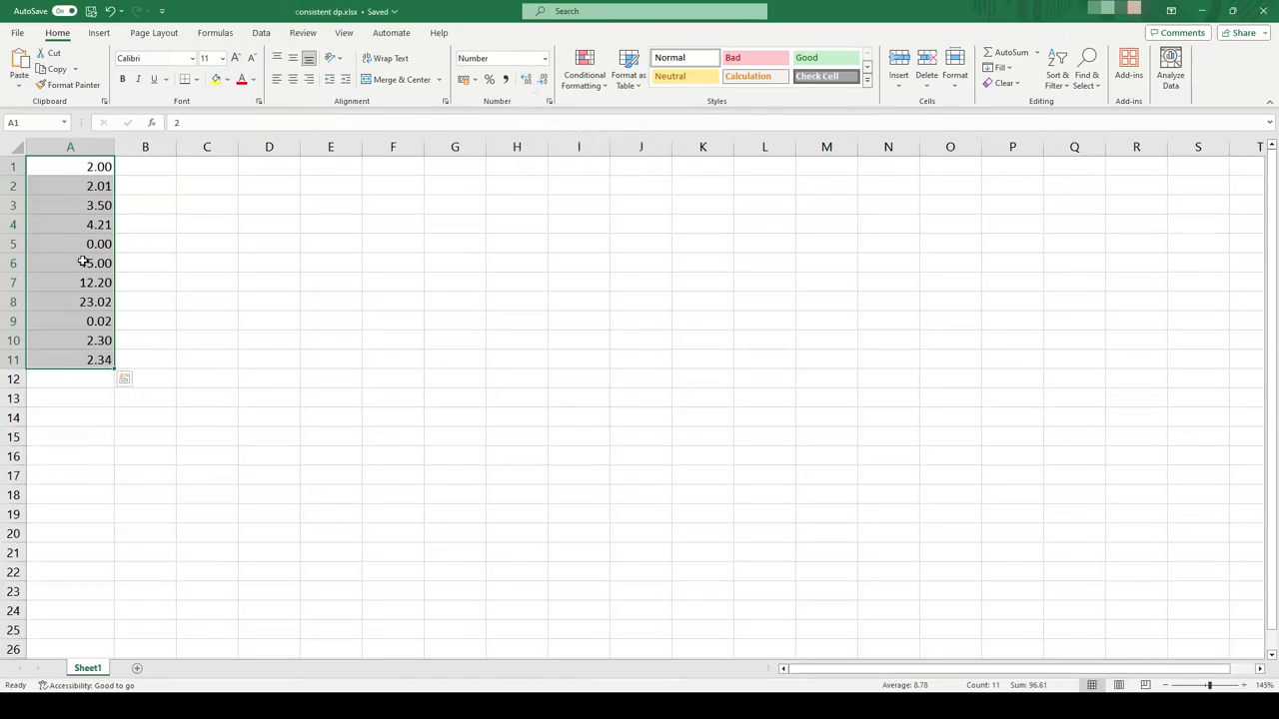
left_click(70, 244)
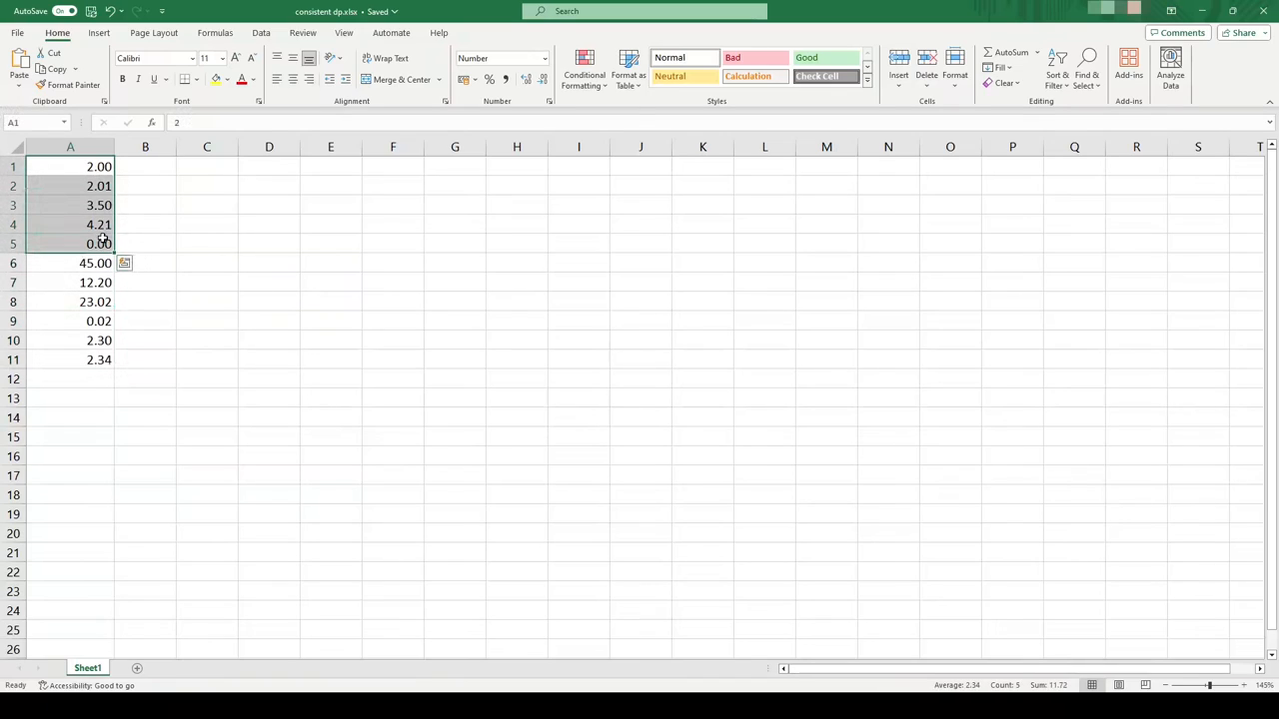
left_click(95, 263)
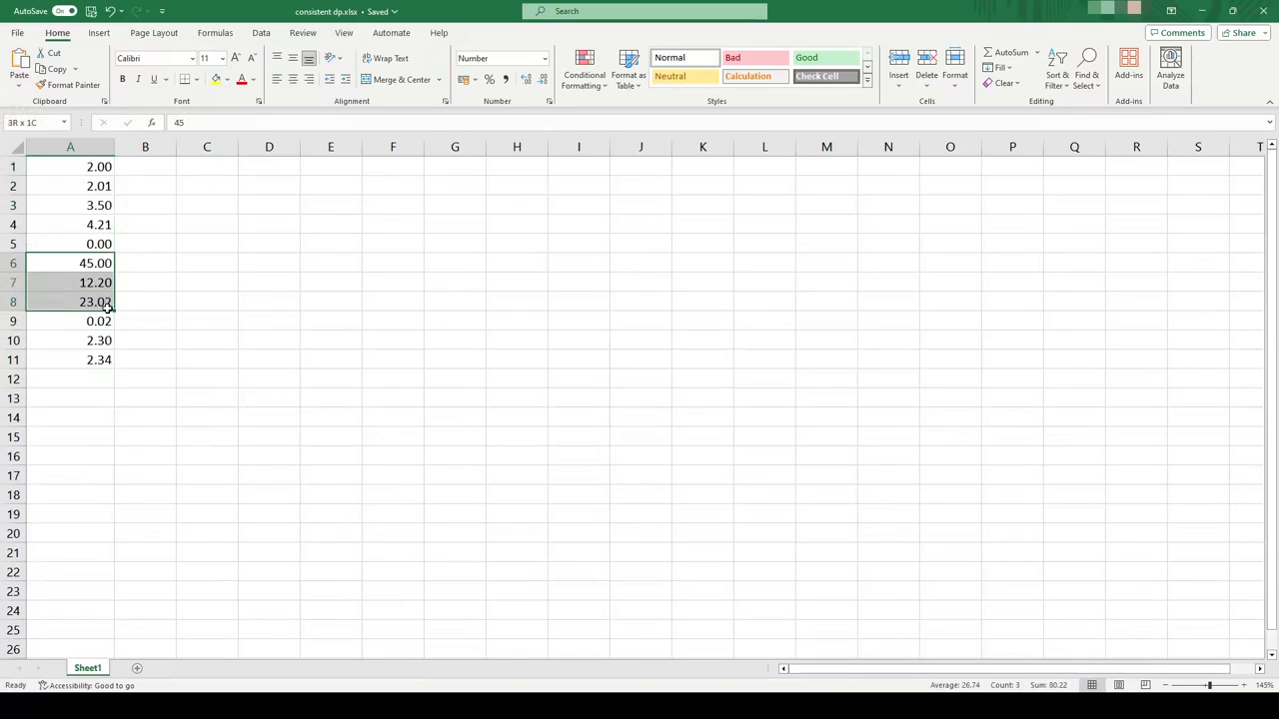
left_click(70, 320)
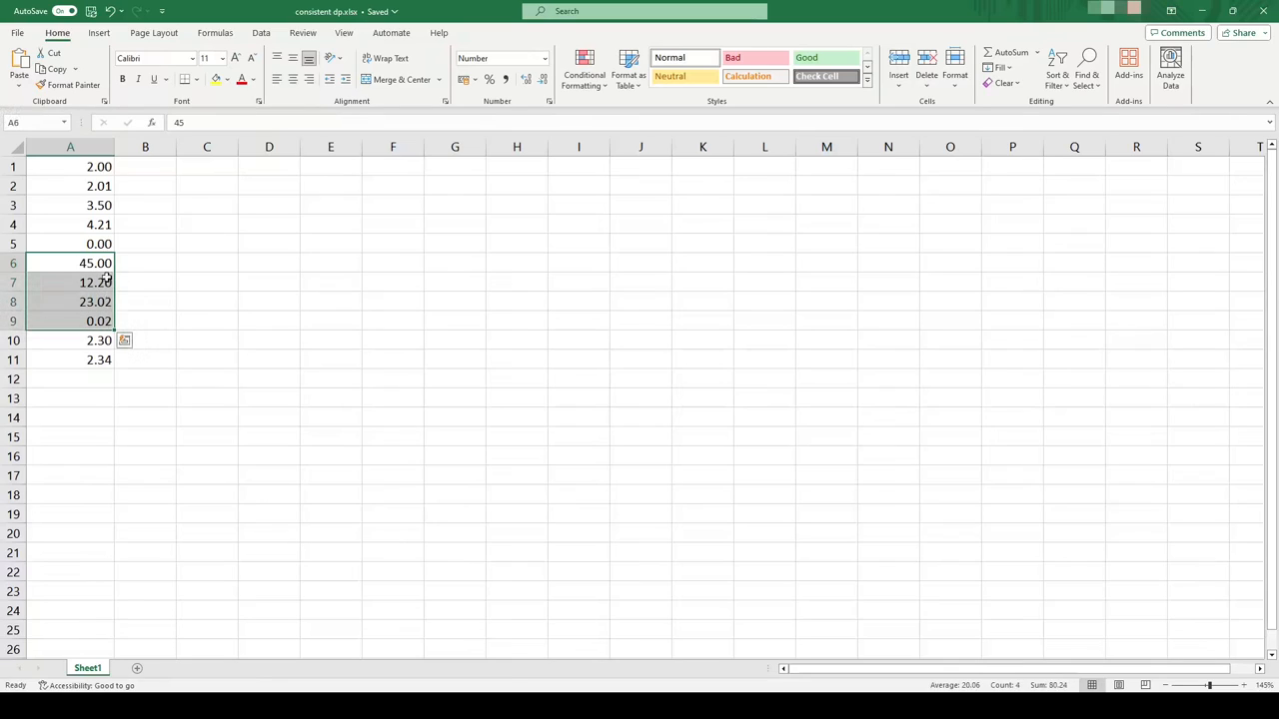
left_click(70, 263)
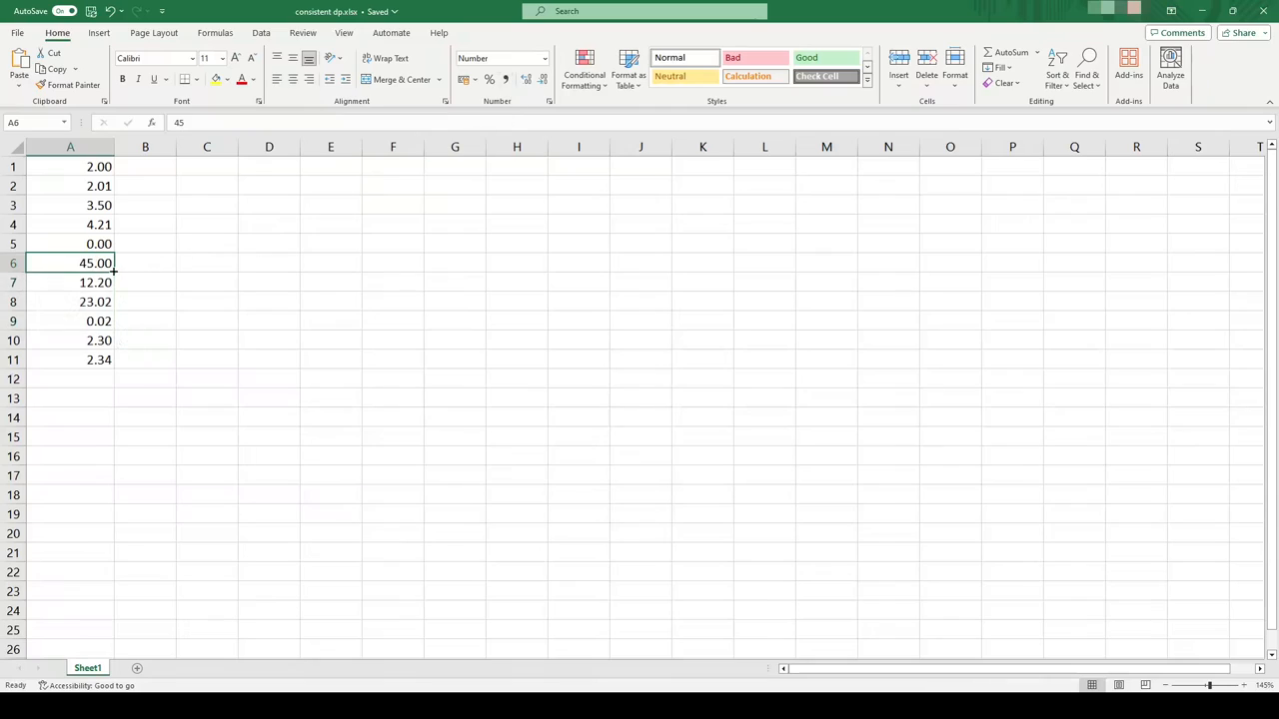
left_click_drag(70, 263, 70, 302)
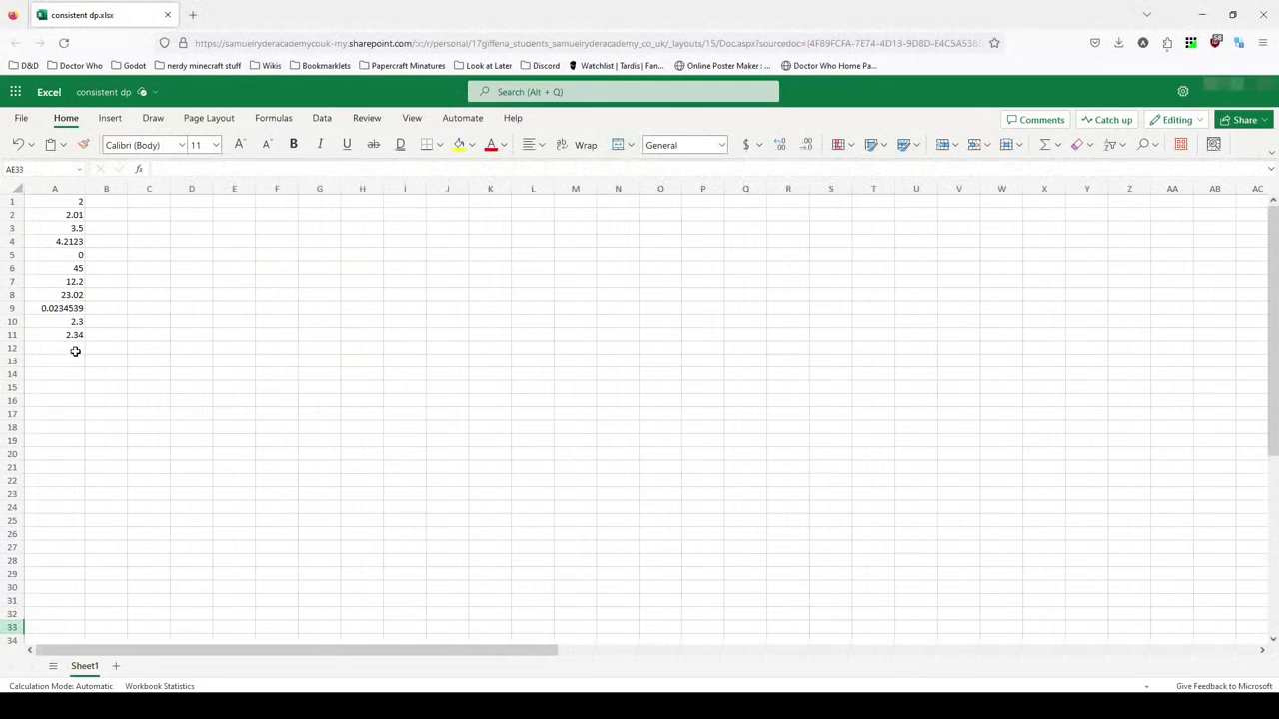
Format A1:A11 online as Number with two decimal increases, showing four decimals
left_click(55, 347)
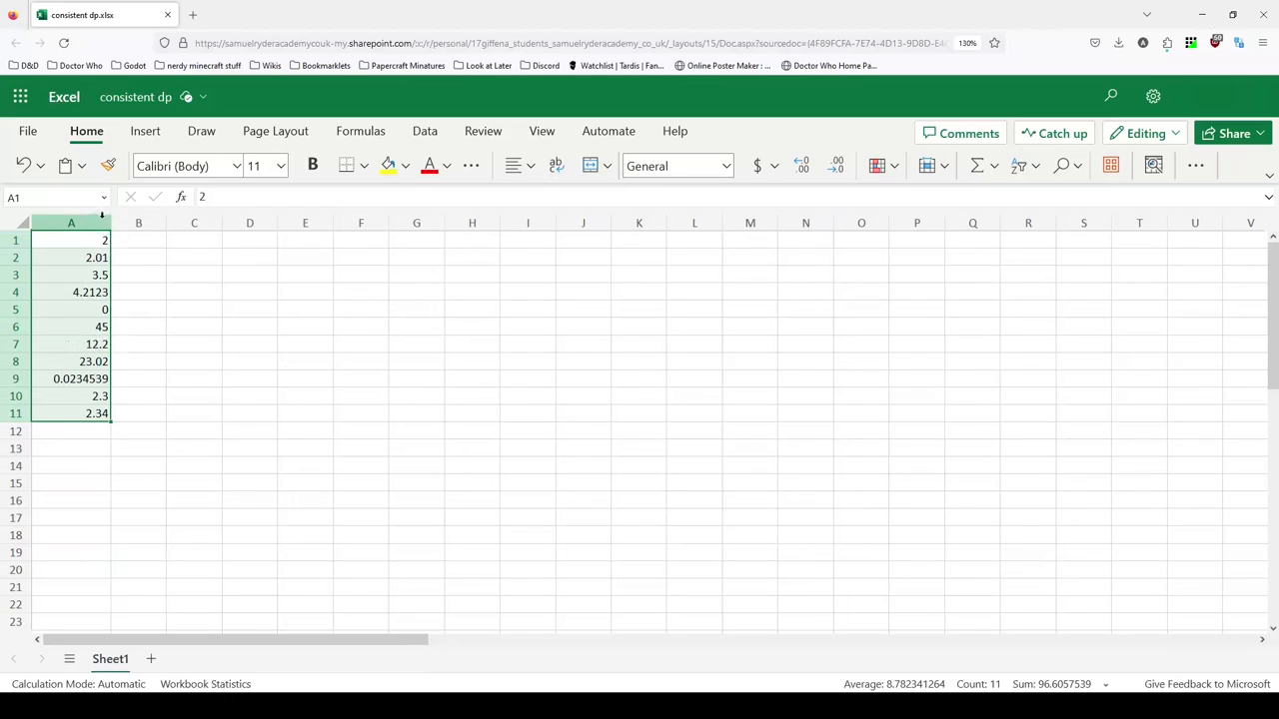
mouse_move(724, 165)
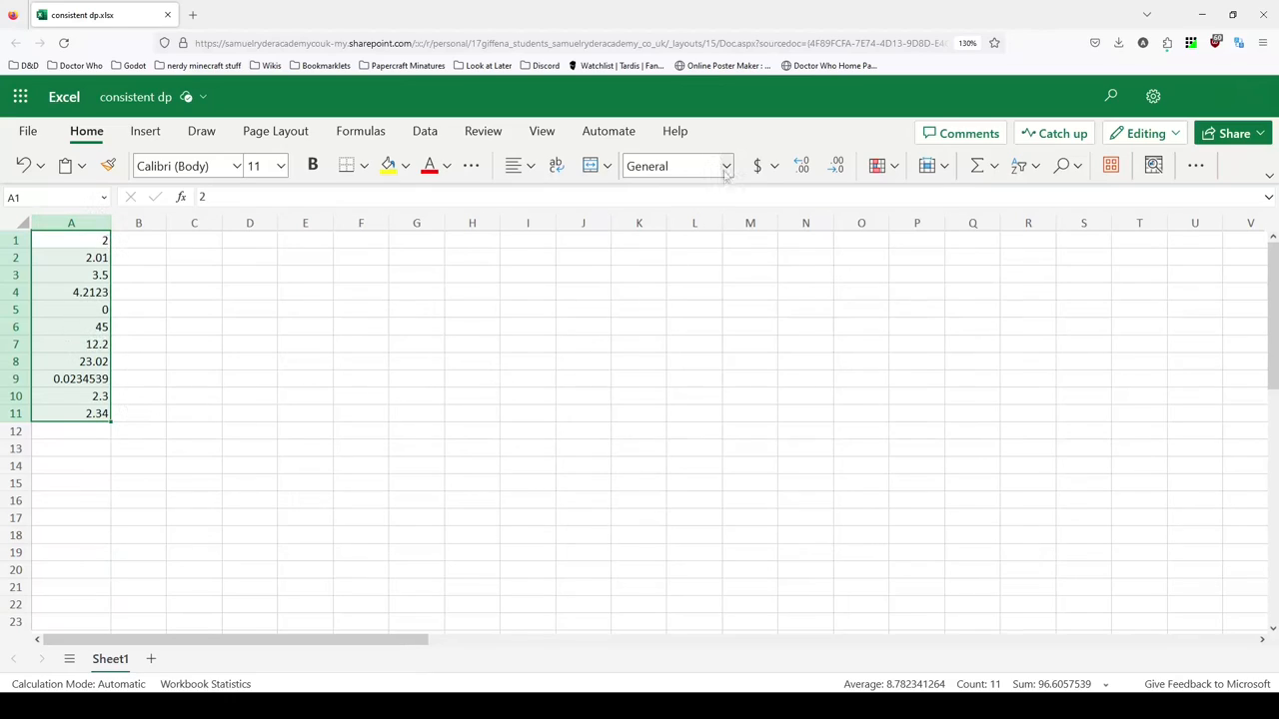
mouse_move(727, 166)
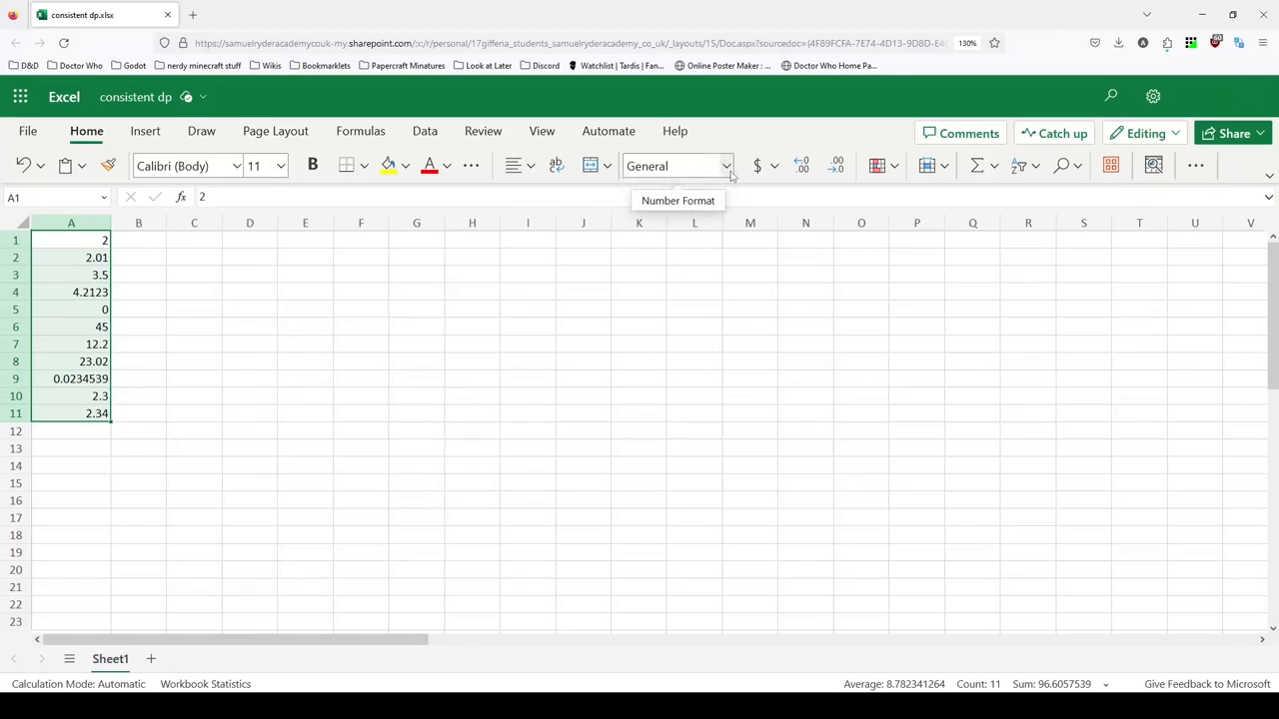
left_click(725, 166)
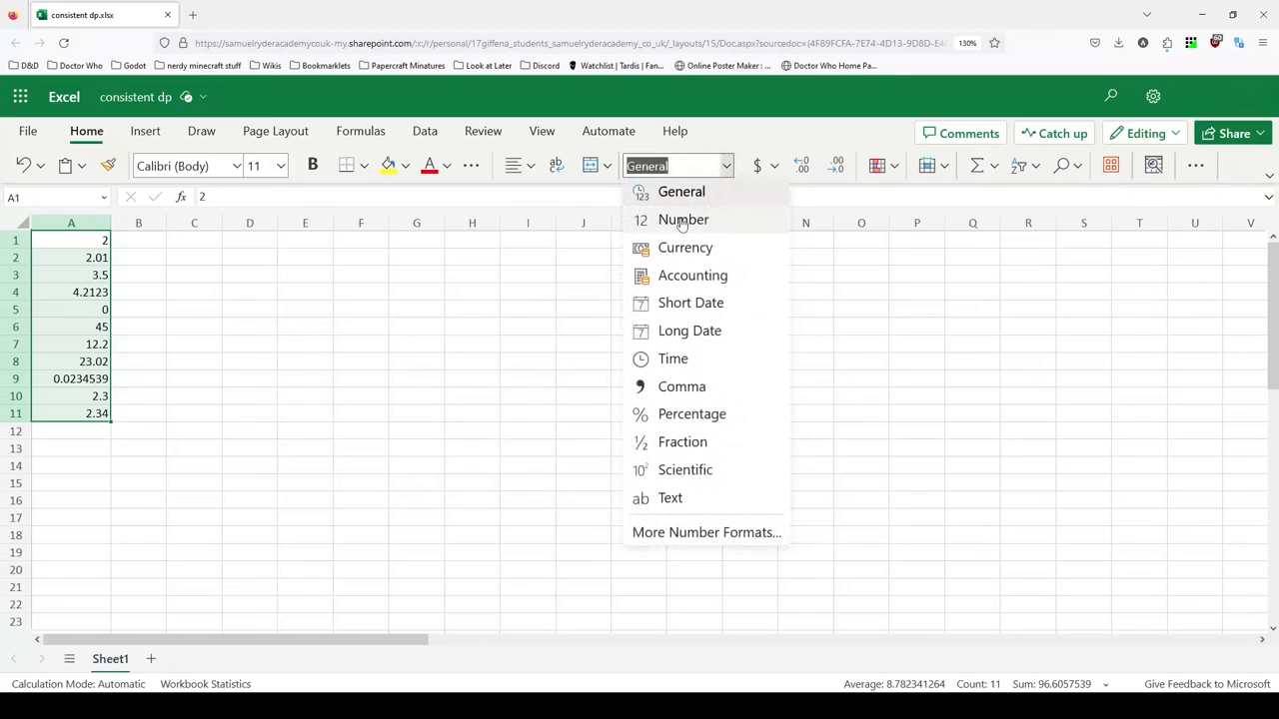
left_click(683, 219)
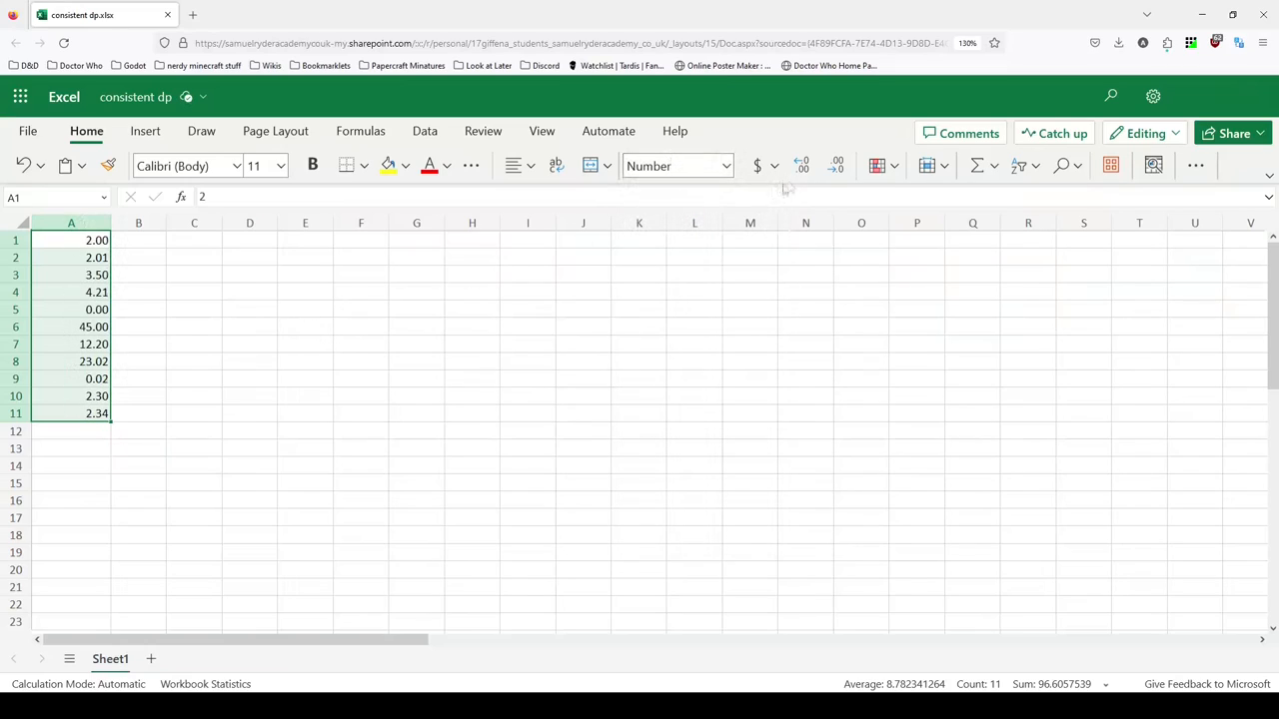
left_click(801, 165)
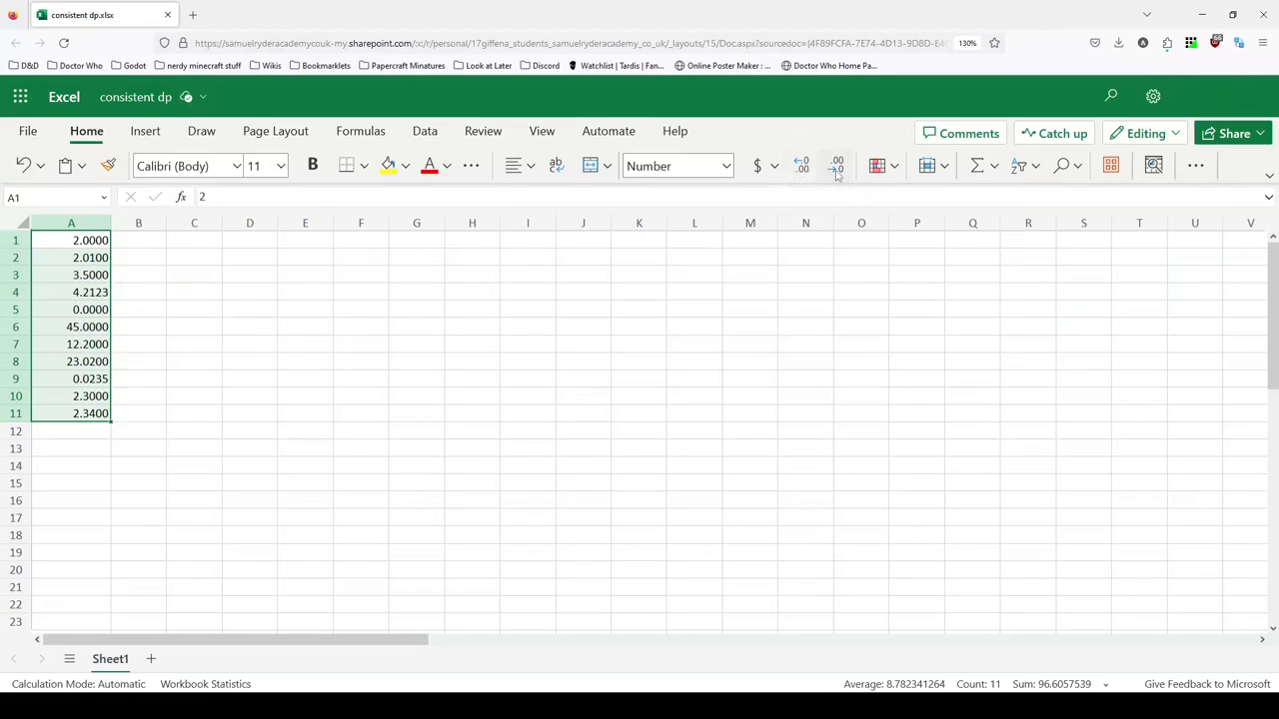
left_click(836, 167)
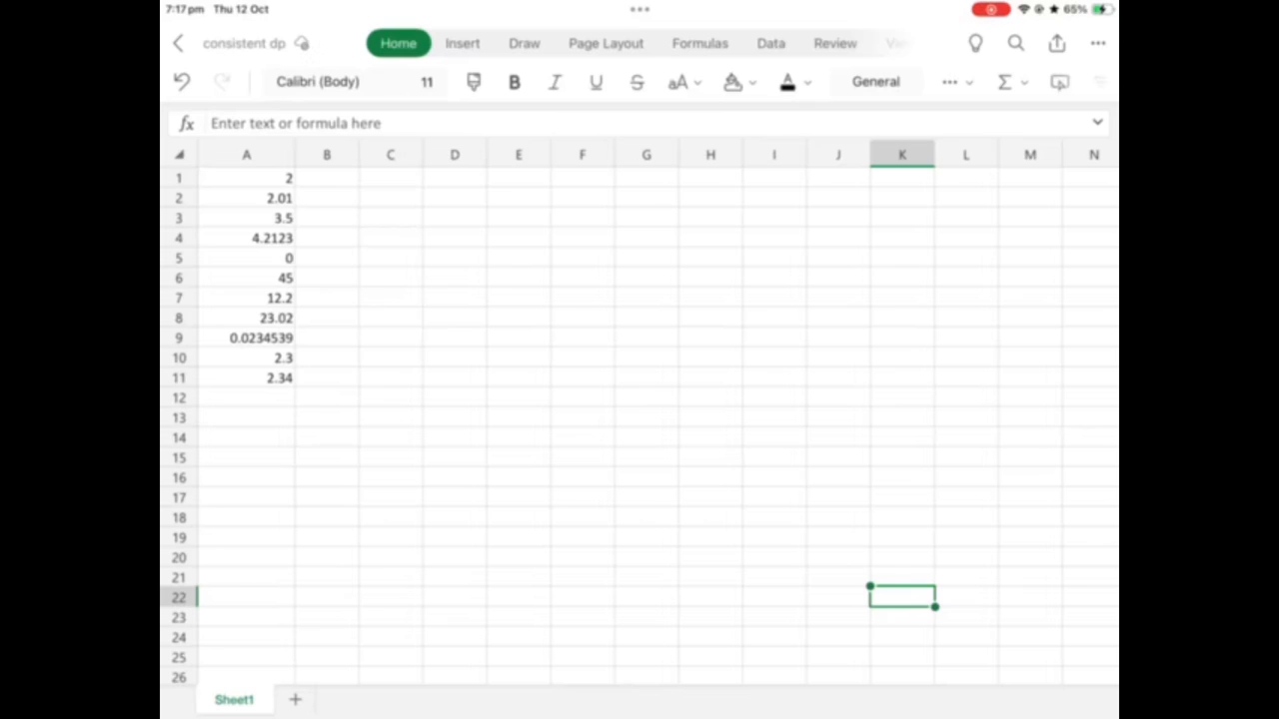
On iPad, format A1:A11 as Number and settle on one decimal place
left_click(245, 183)
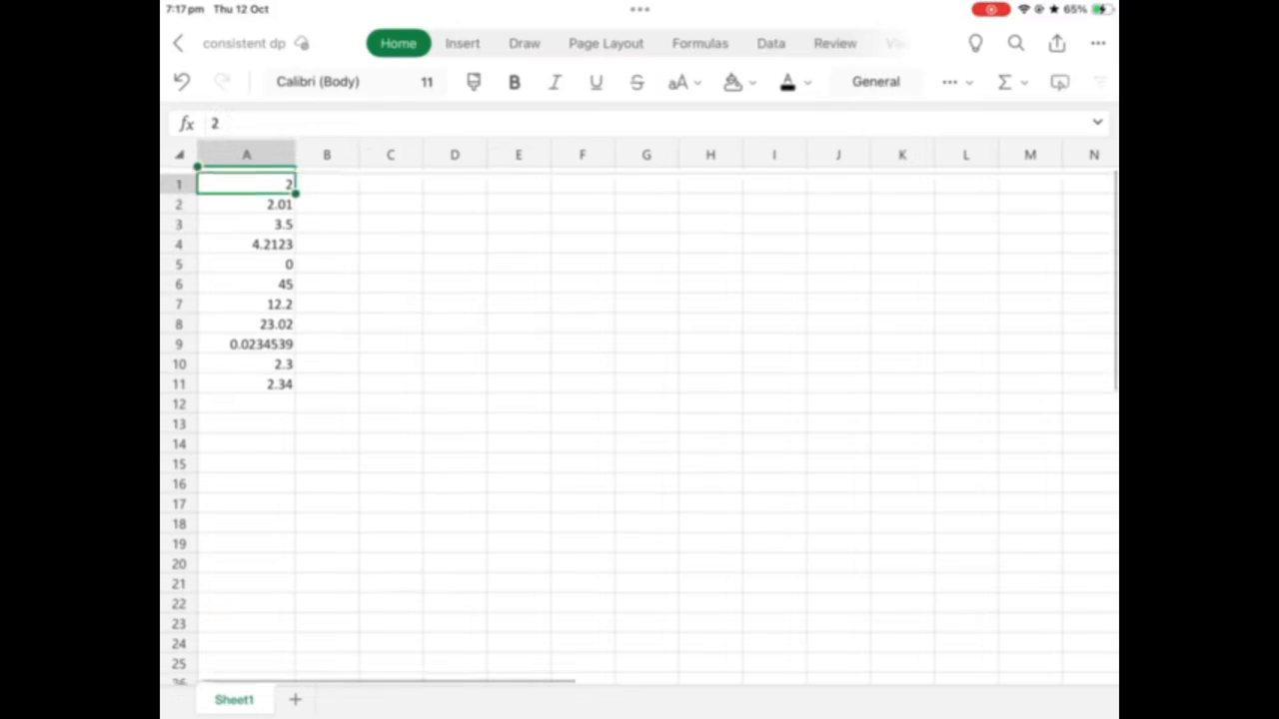
left_click_drag(247, 184, 247, 384)
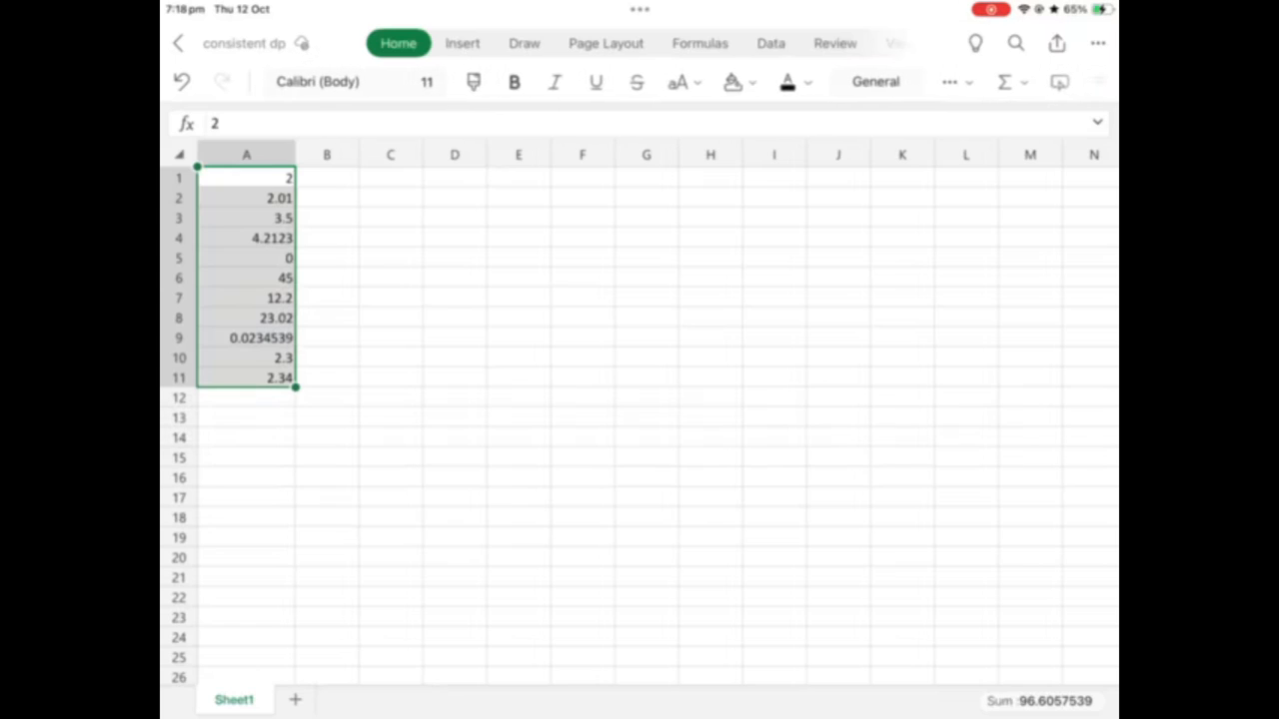
left_click(874, 81)
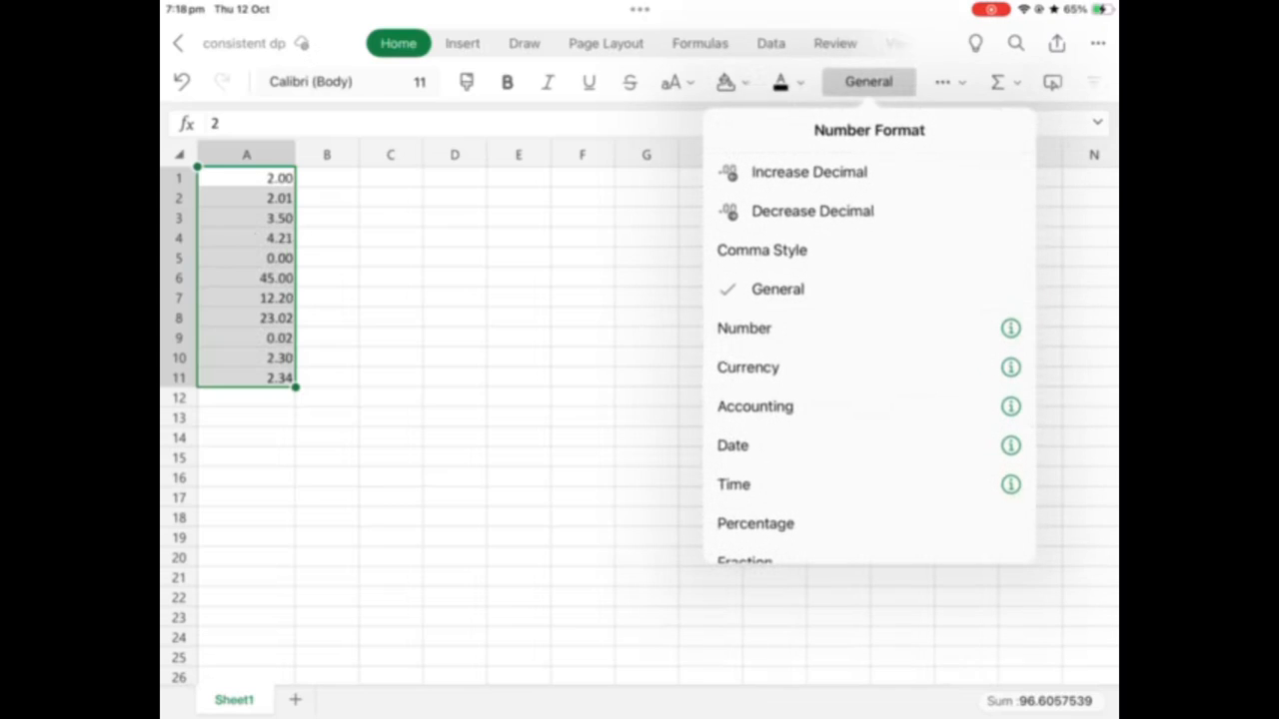
left_click(778, 327)
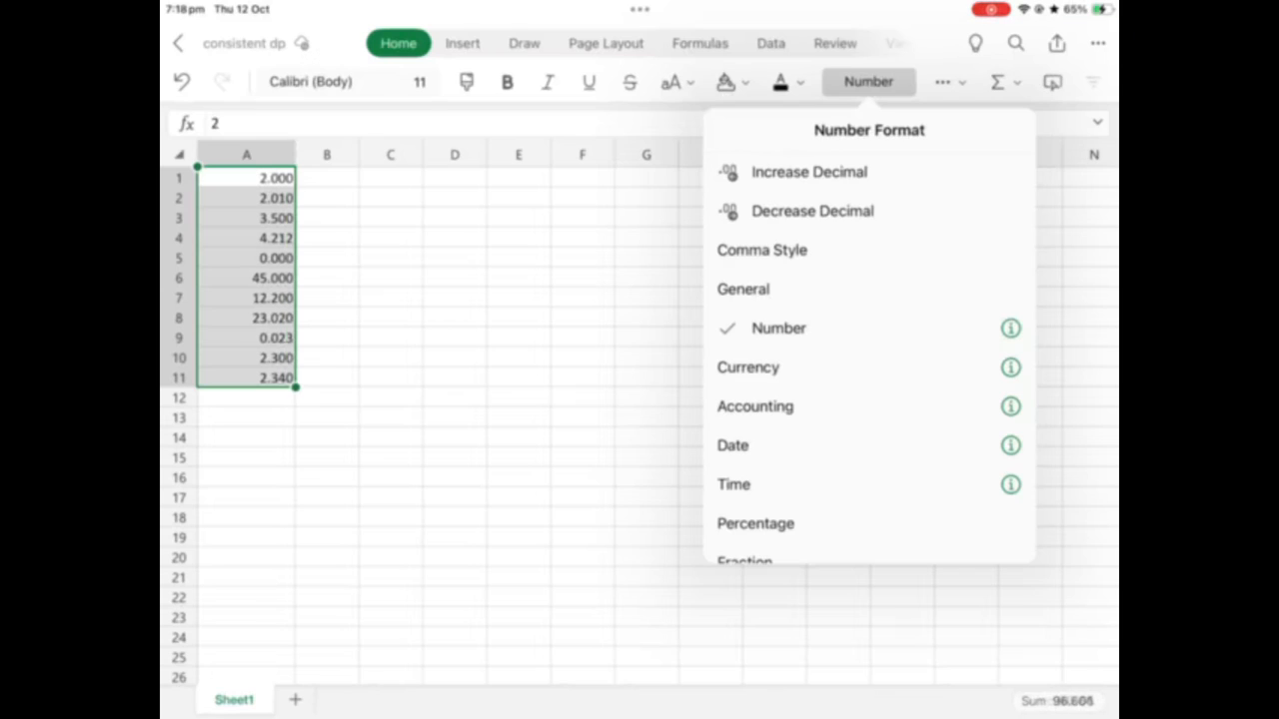
left_click(808, 171)
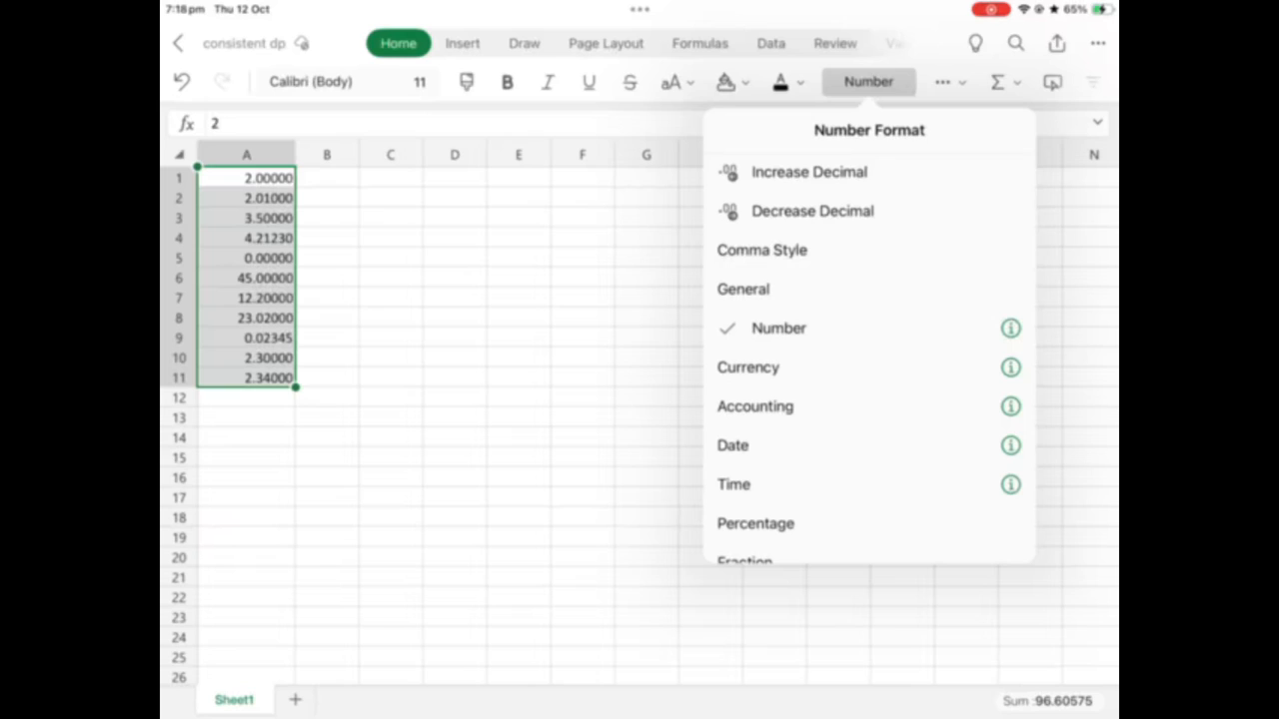
left_click(811, 211)
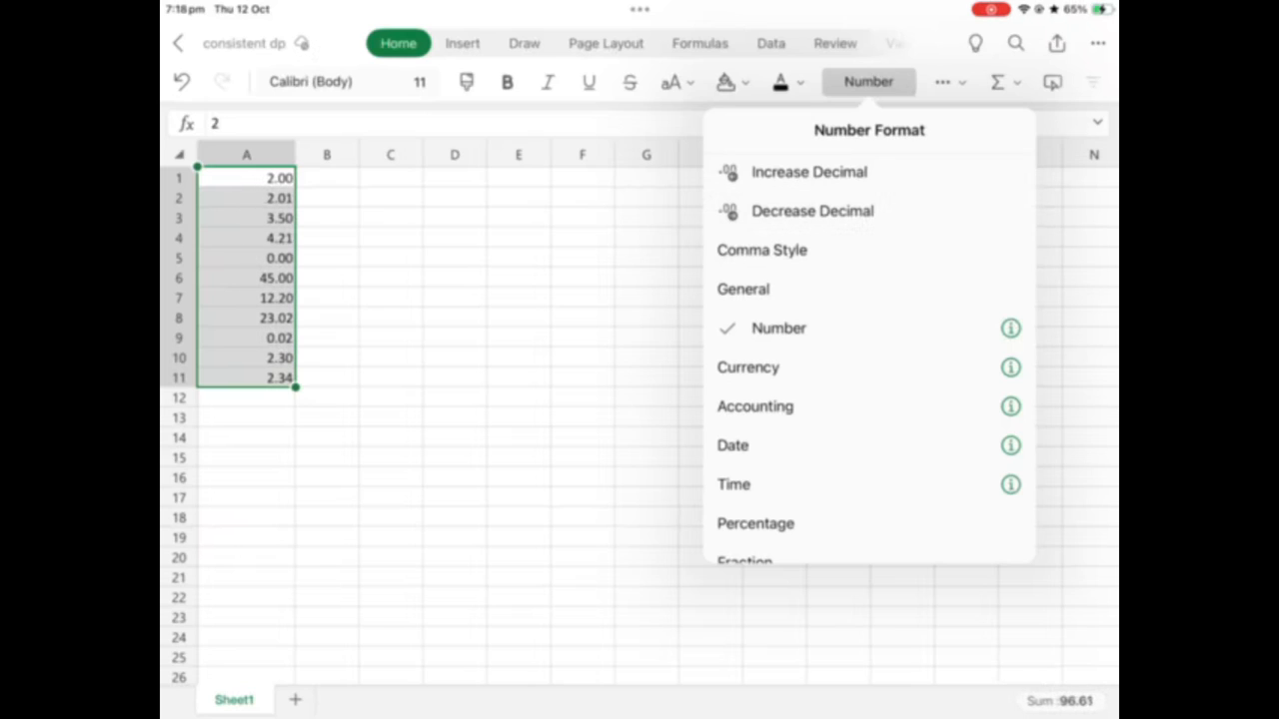
left_click(812, 211)
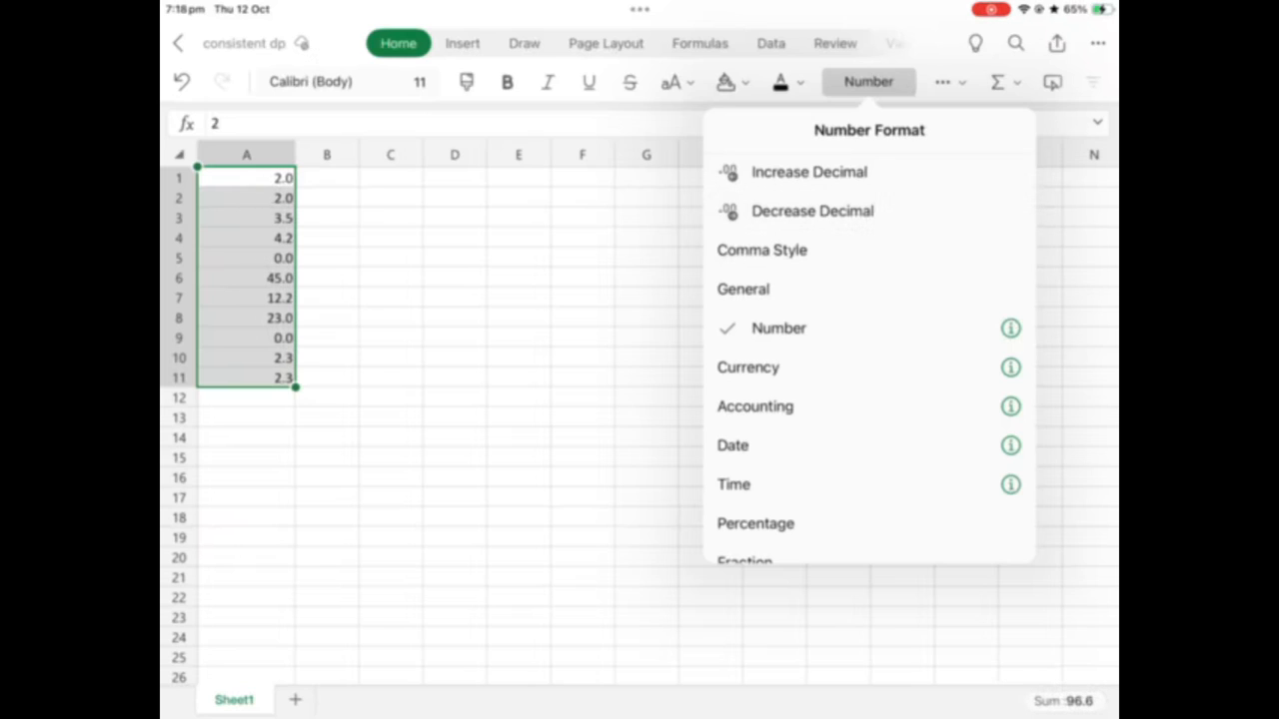